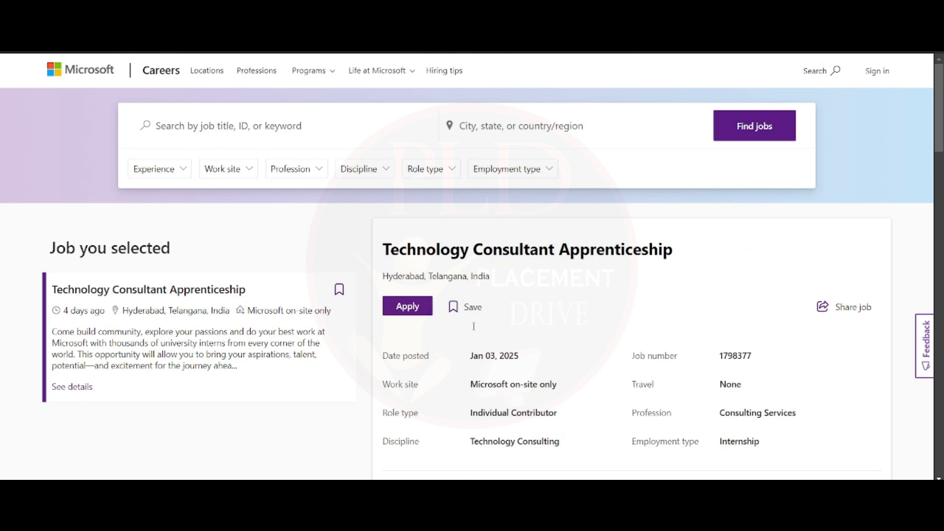
mouse_move(475, 331)
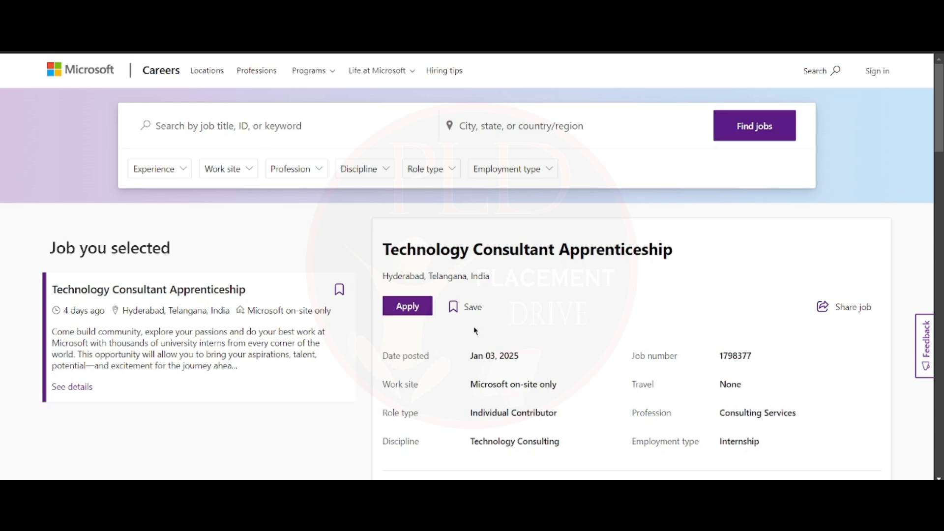
- Scroll down through the job Overview to the Qualifications and Responsibilities heading
scroll("down", 3)
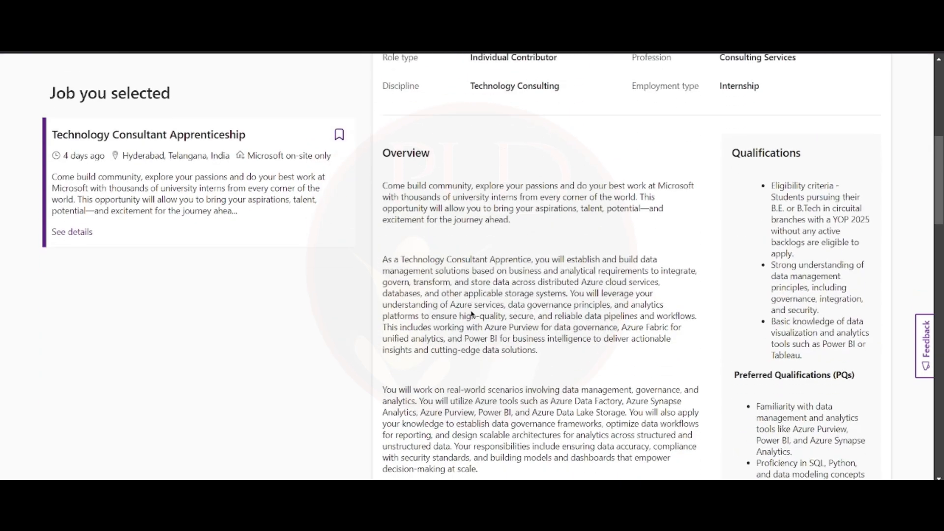
scroll("down", 3)
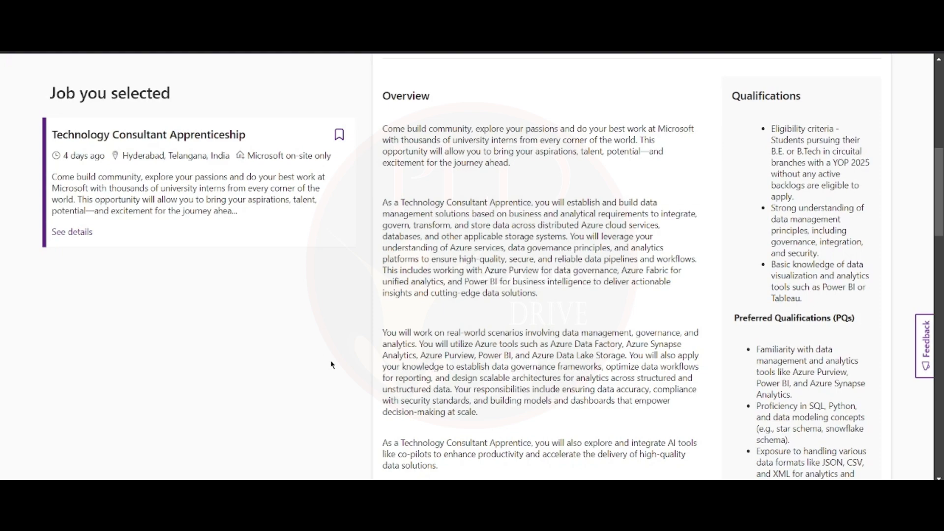
scroll("down", 3)
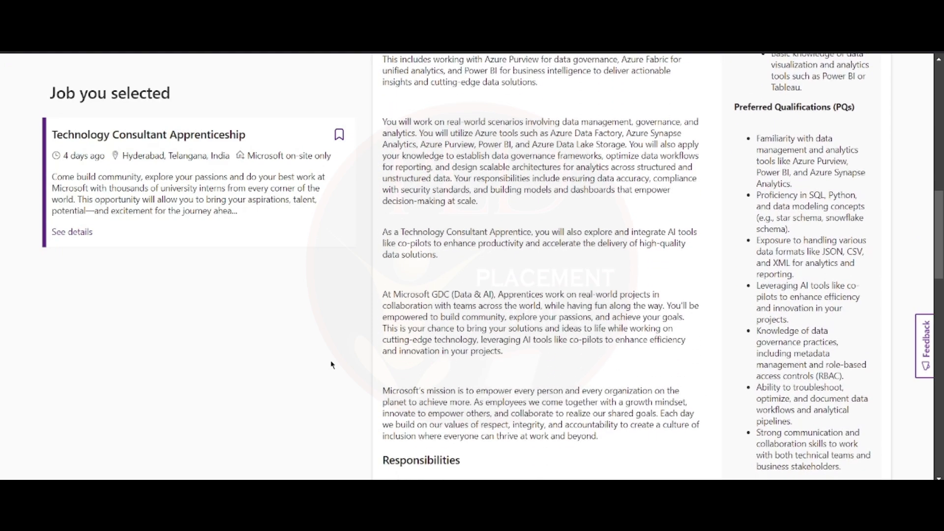
- Scroll down past Preferred Qualifications to the first Data Governance responsibility
scroll("down", 3)
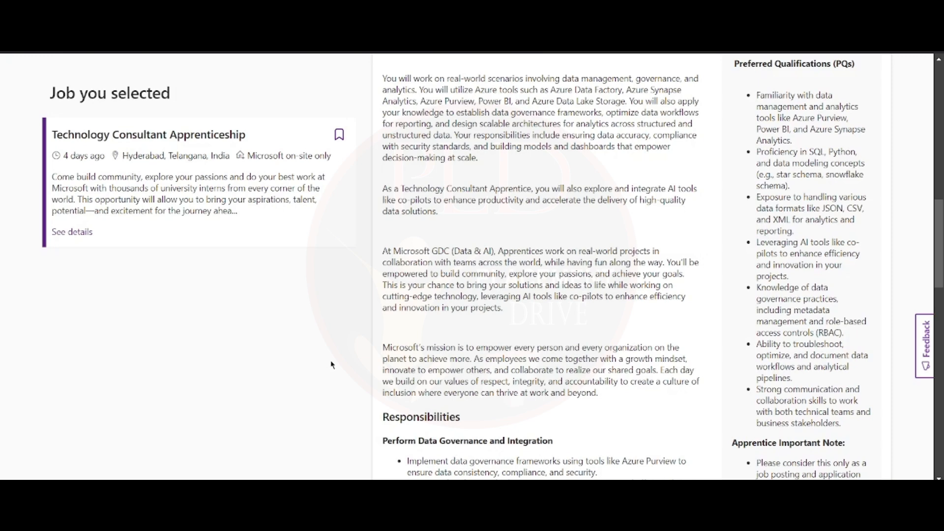
- Scroll down to the Apprentice Important Note with the NAPS portal link and course ID
scroll("down", 3)
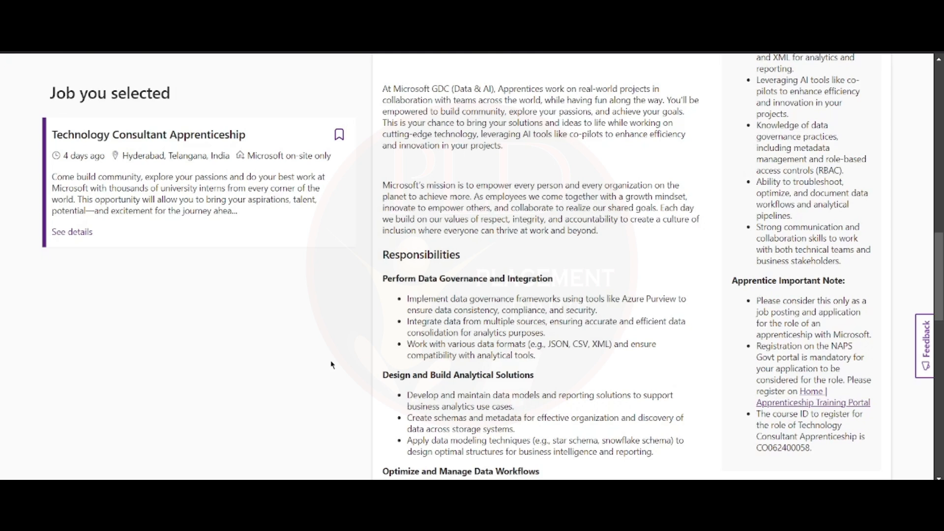
mouse_move(808, 391)
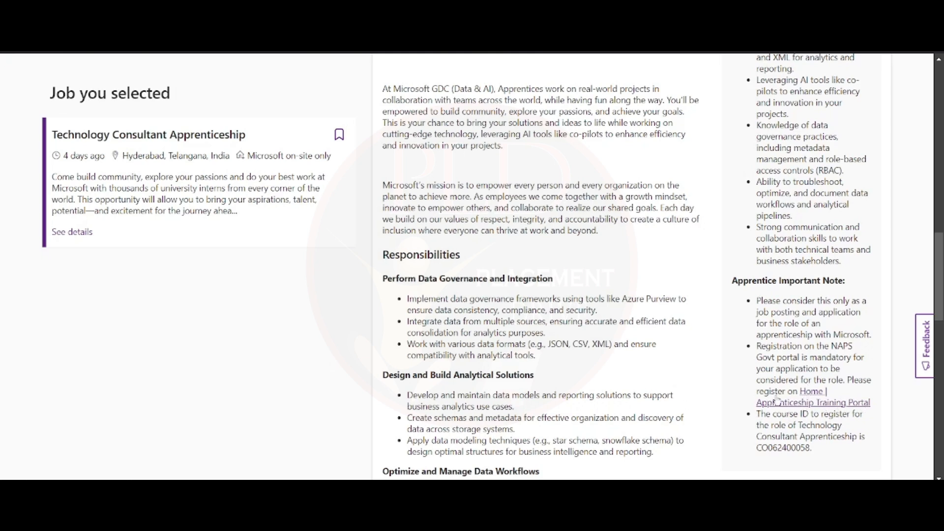
mouse_move(734, 394)
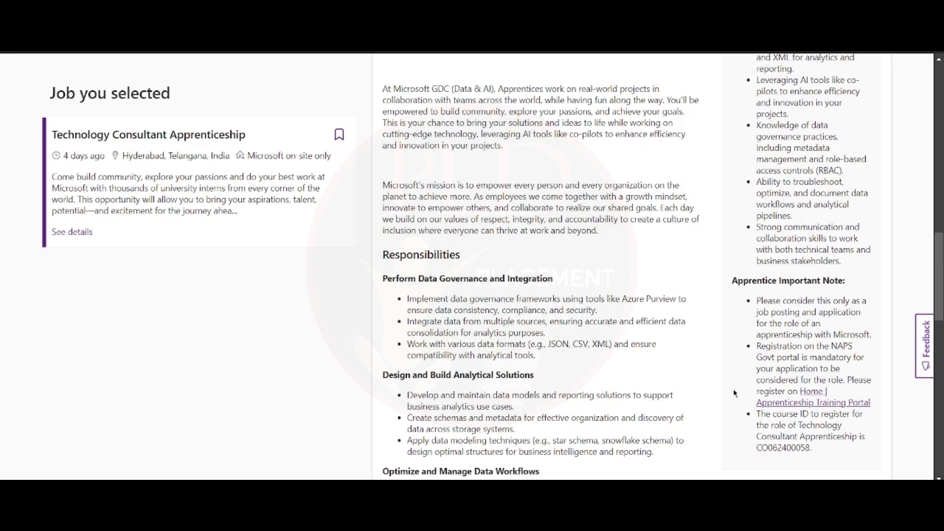
- Select the course ID CO062400058 and scroll back to the job title at the top
double_click(784, 448)
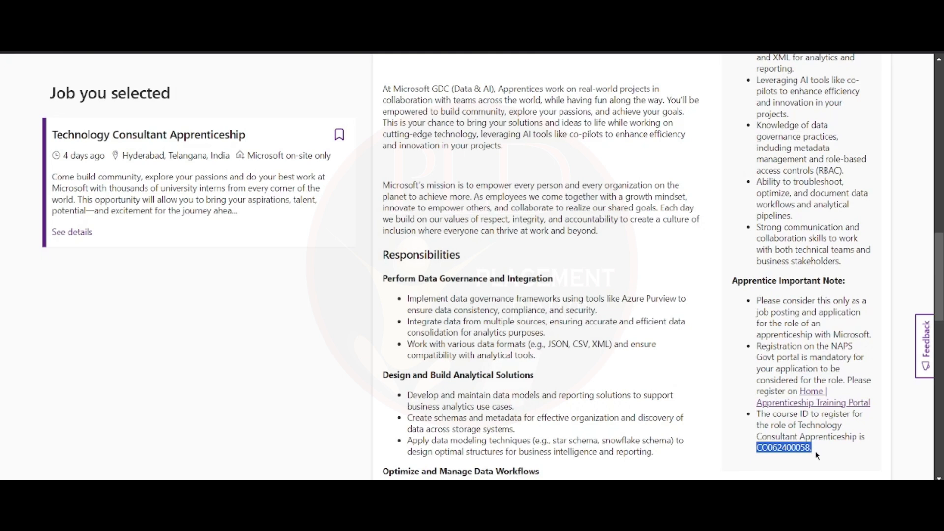
scroll("up", 3)
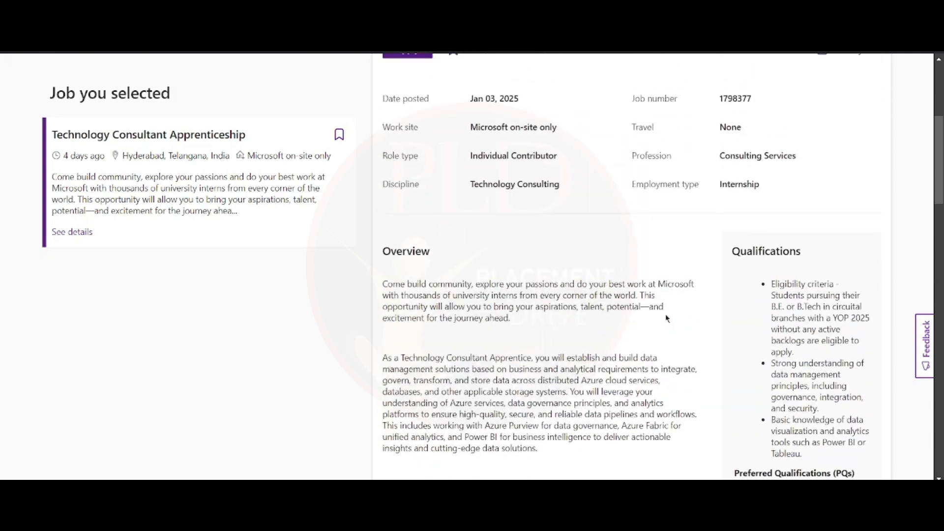
scroll("up", 3)
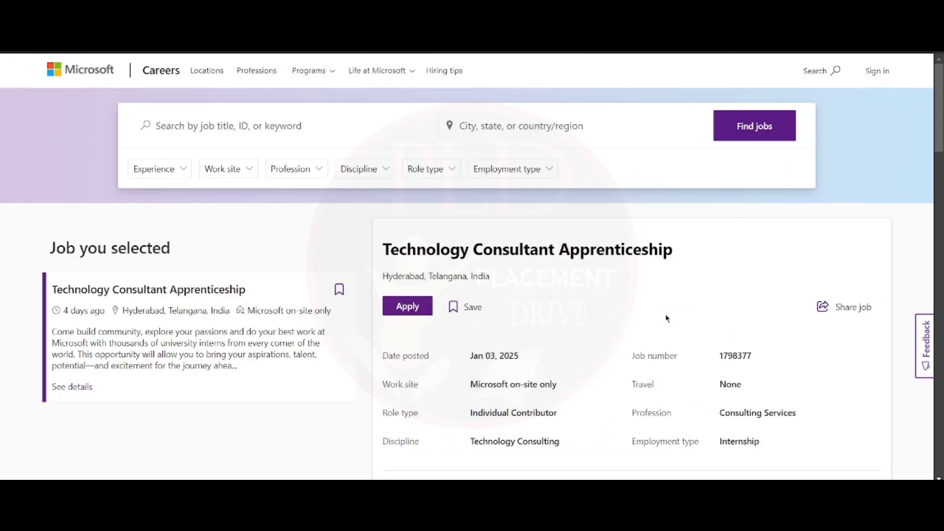